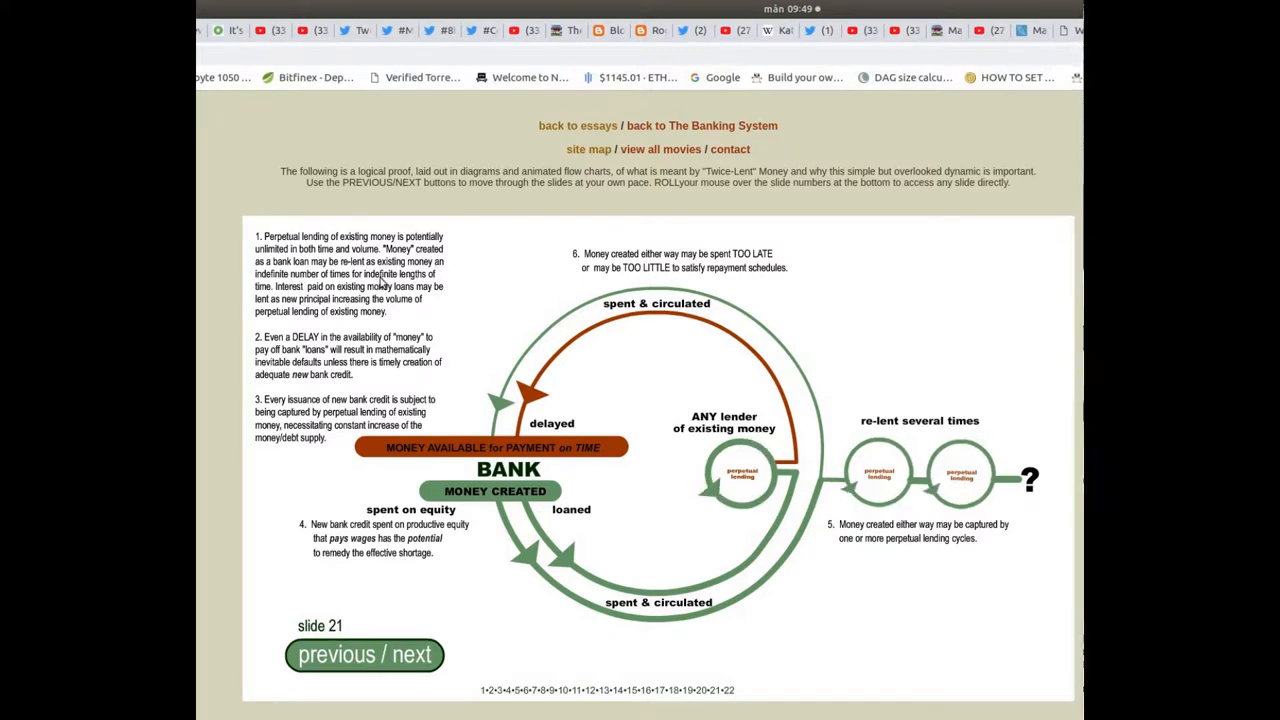
{"action": "mouse_move", "coordinate": [475, 282]}
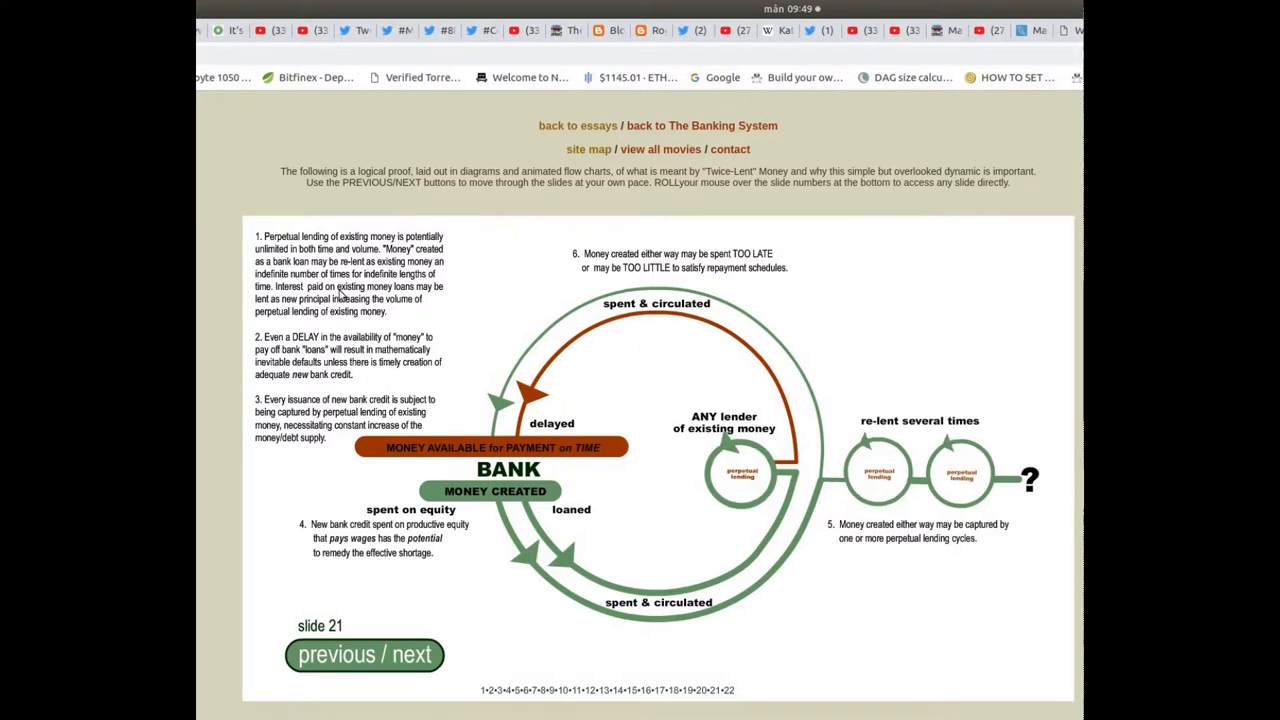
{"action": "mouse_move", "coordinate": [444, 302]}
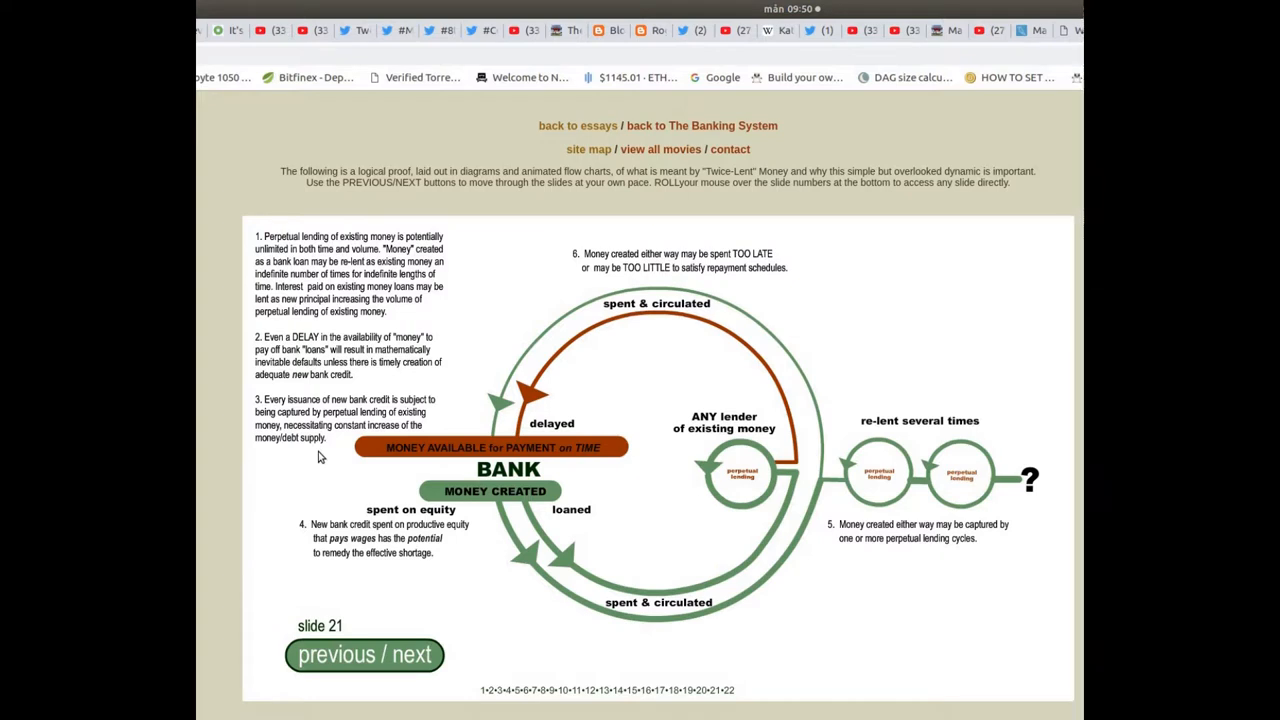
{"action": "mouse_move", "coordinate": [491, 295]}
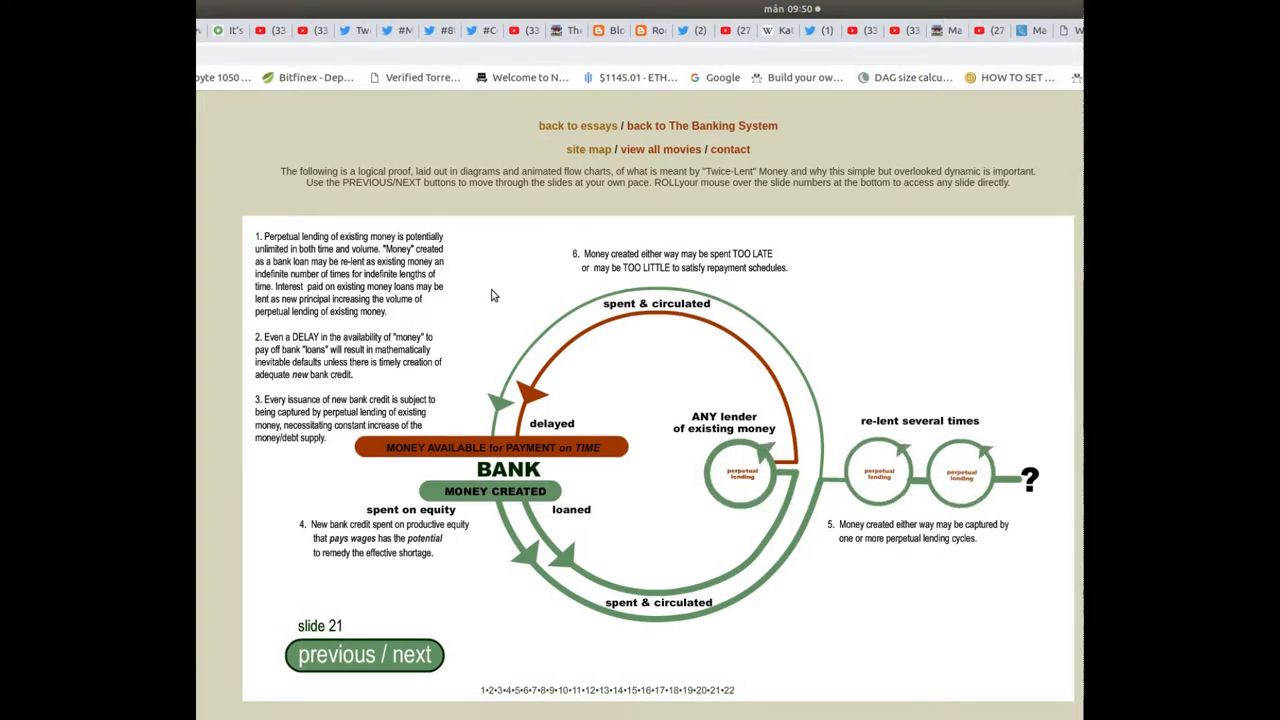